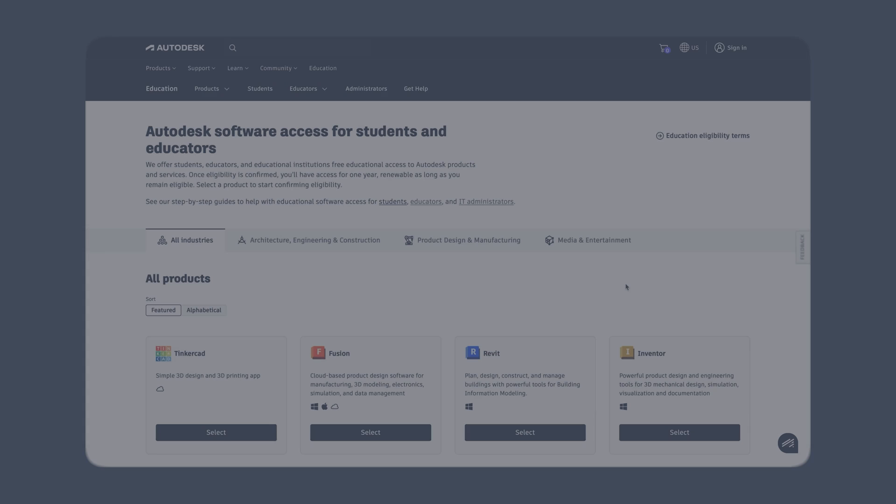
Step: Choose a product with the free Educator plan and continue to educator eligibility verification
scroll(down, 3)
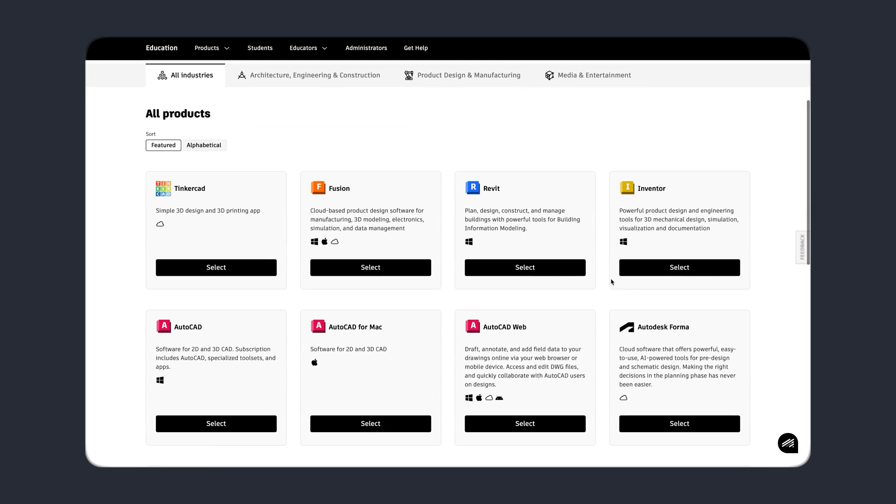
click(370, 267)
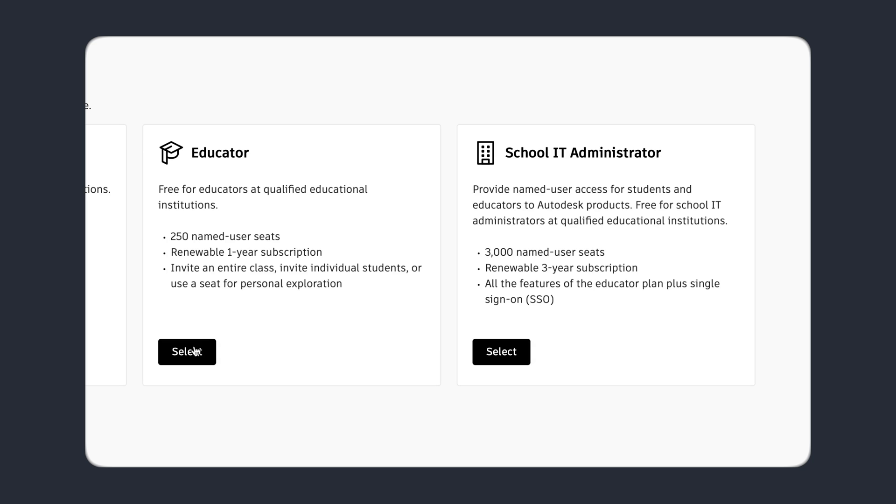
click(186, 352)
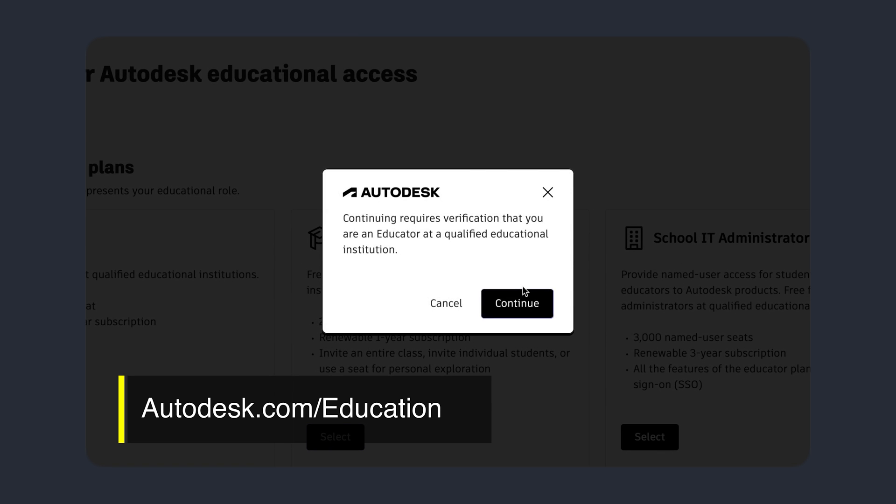
click(517, 303)
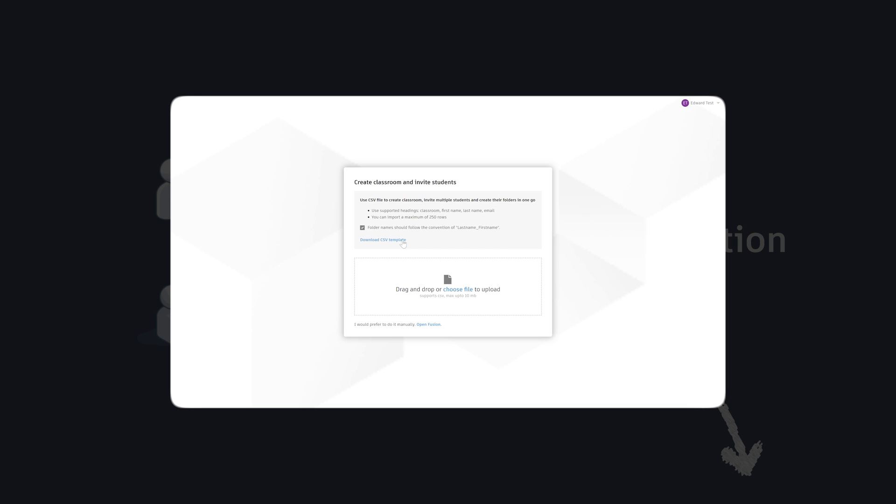
Step: Download the classroom CSV template with classroom, first_name, last_name and email columns
click(383, 240)
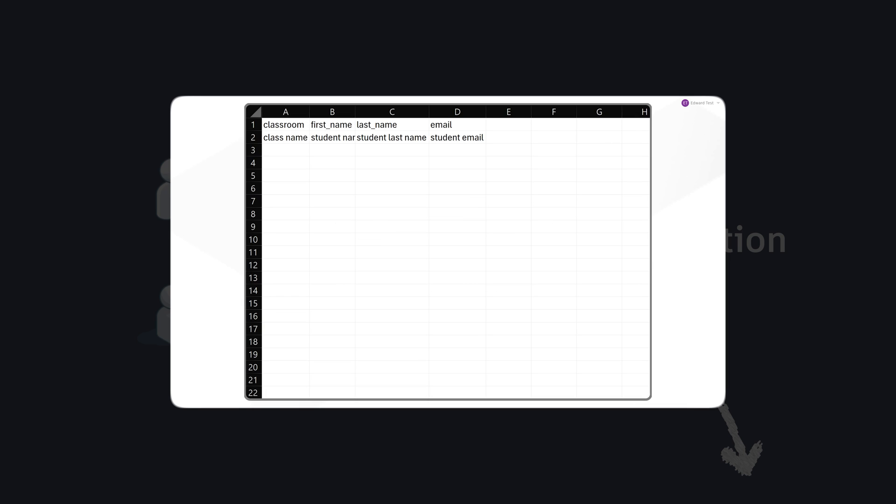